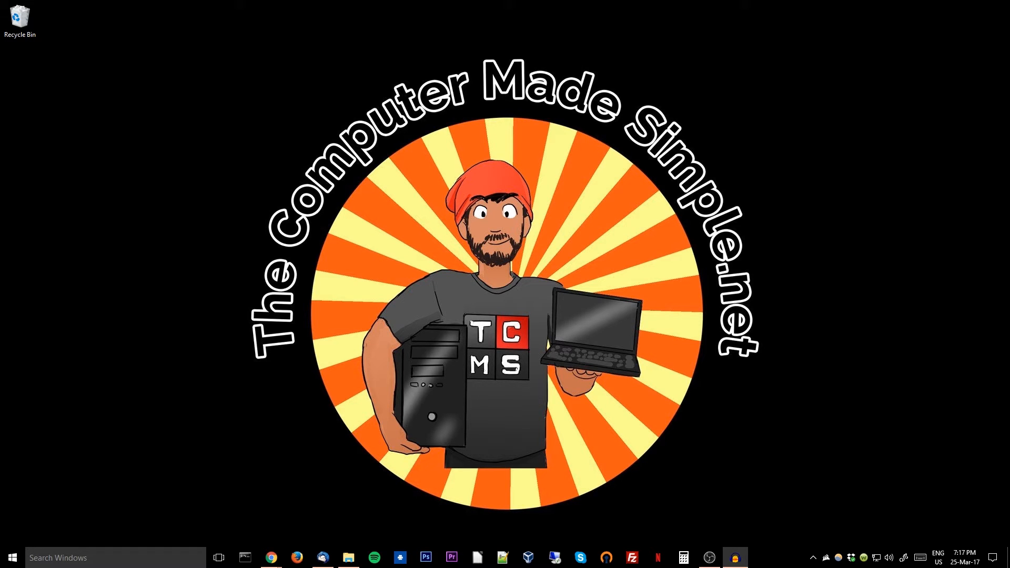
Step: Launch Chrome from the taskbar and maximize it on the Google Canada homepage
click(270, 557)
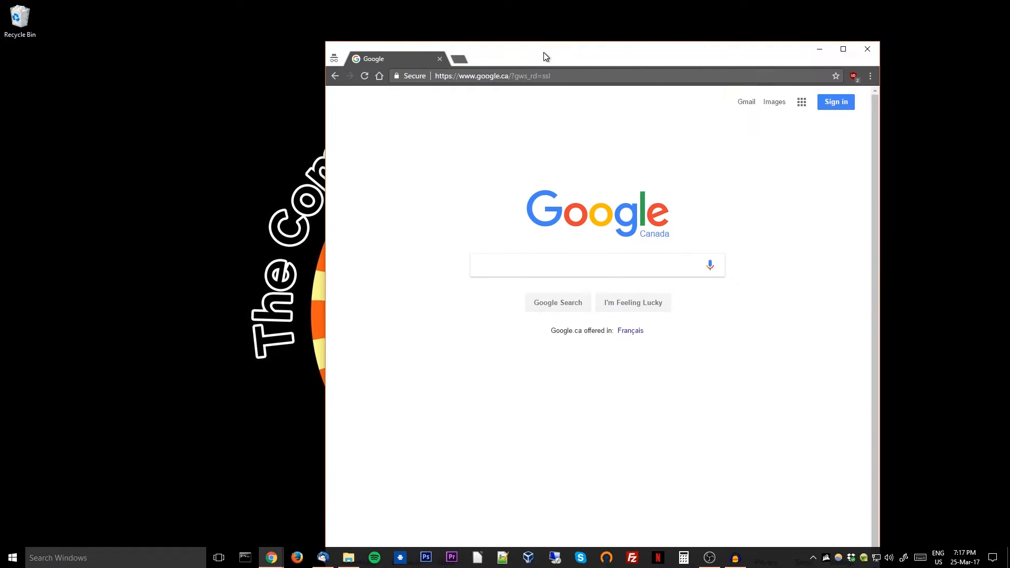
click(842, 49)
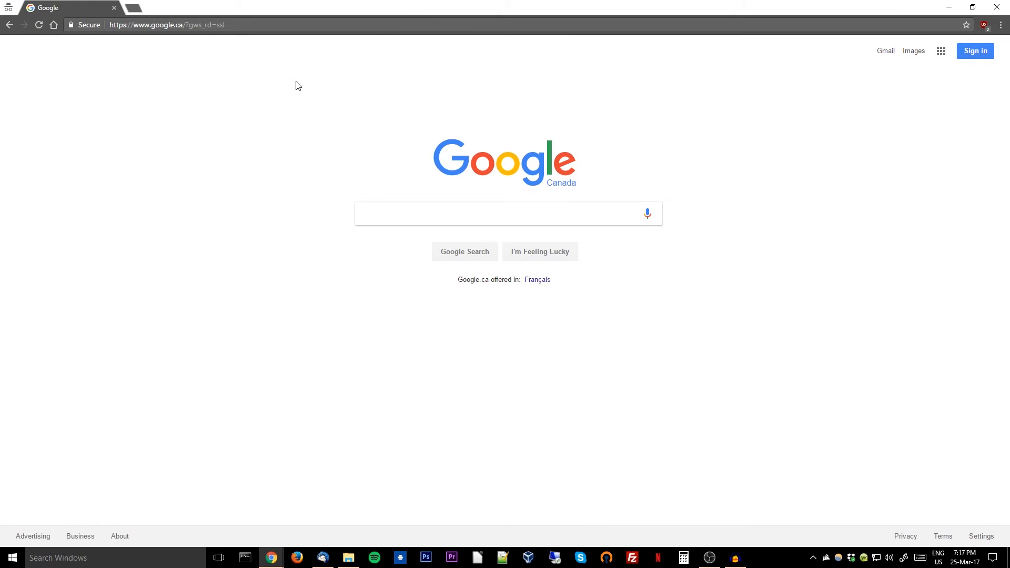
mouse_move(249, 124)
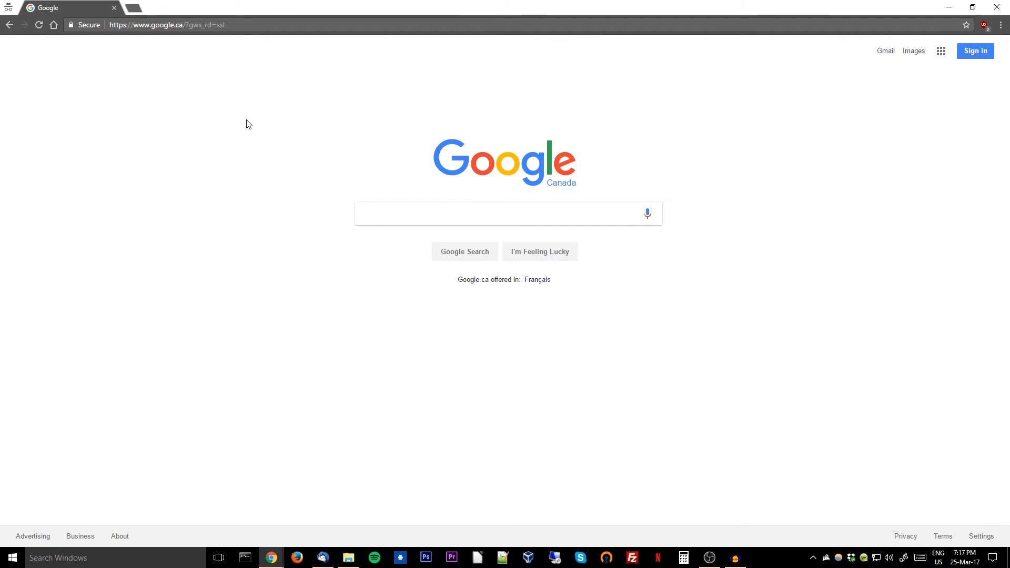
Step: Search Google for 'bob' from the address bar
click(166, 25)
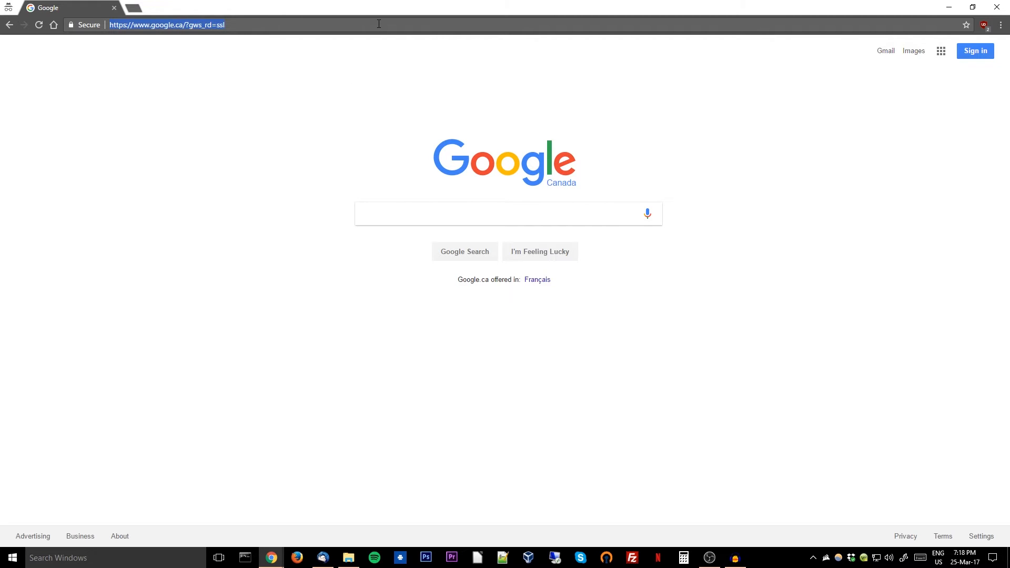
text(bobplus.com)
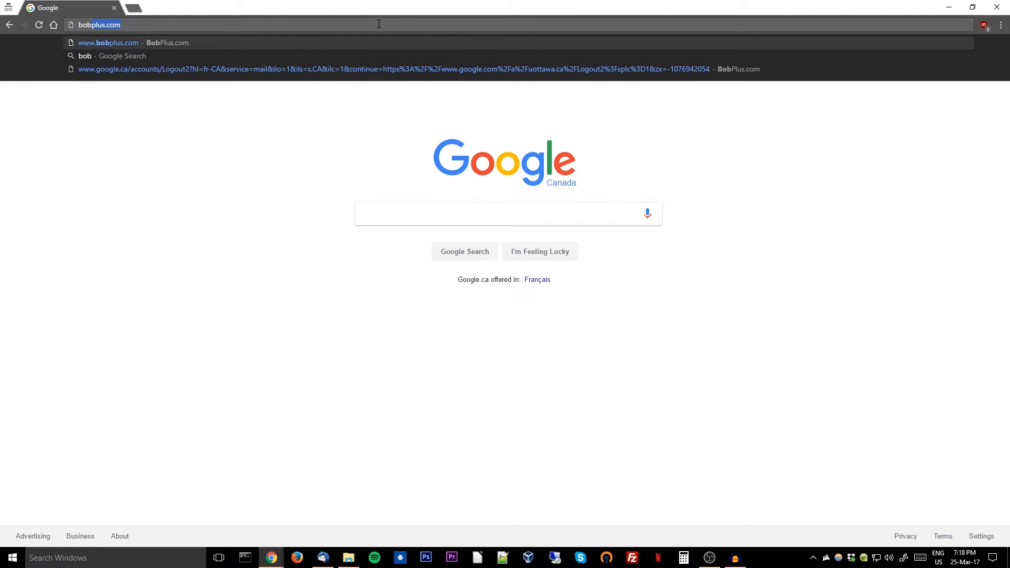
text(bob)
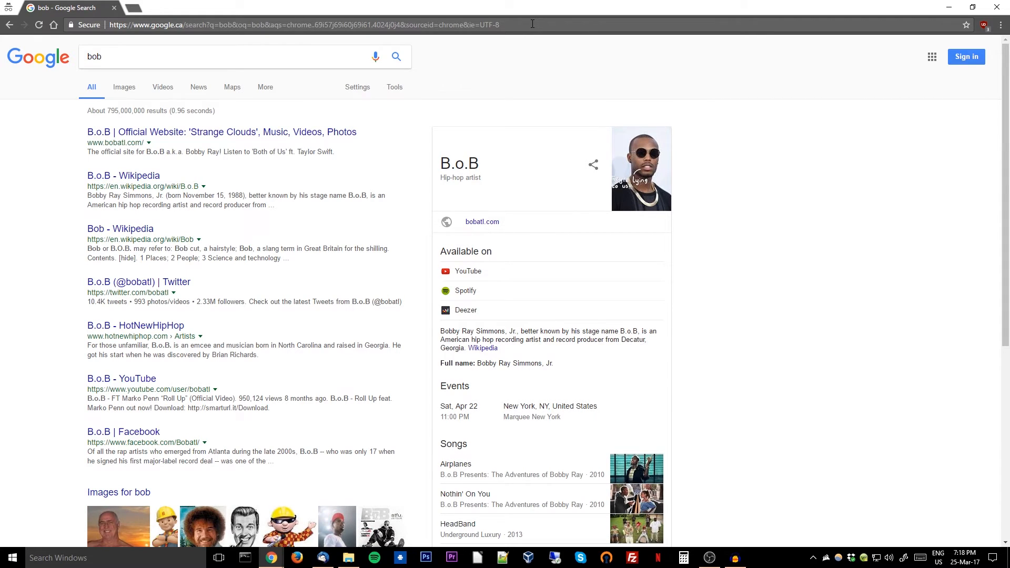
Step: Open Edit search engines from the address bar menu and start editing an engine entry
right_click(303, 25)
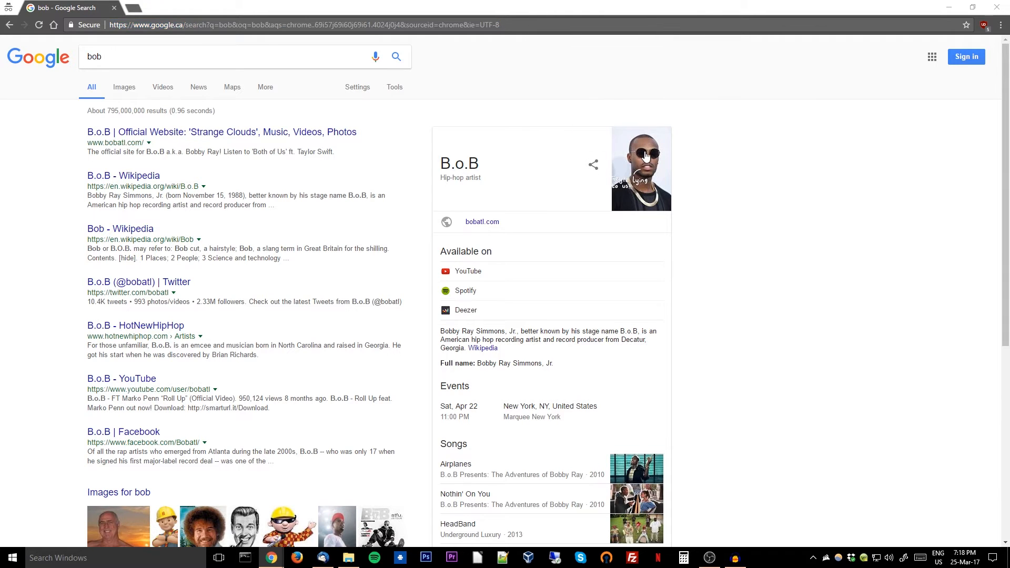
mouse_move(646, 158)
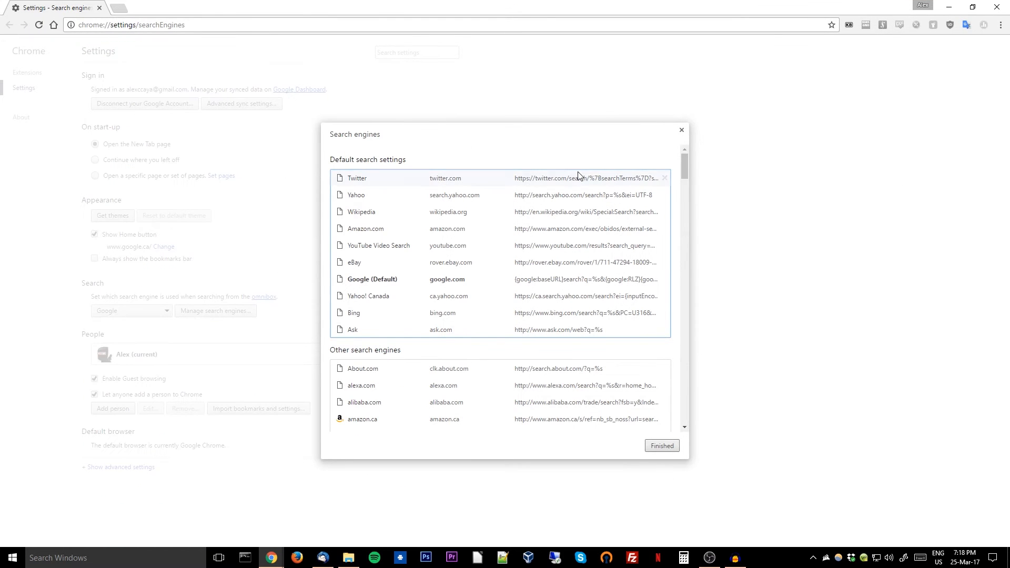
mouse_move(354, 183)
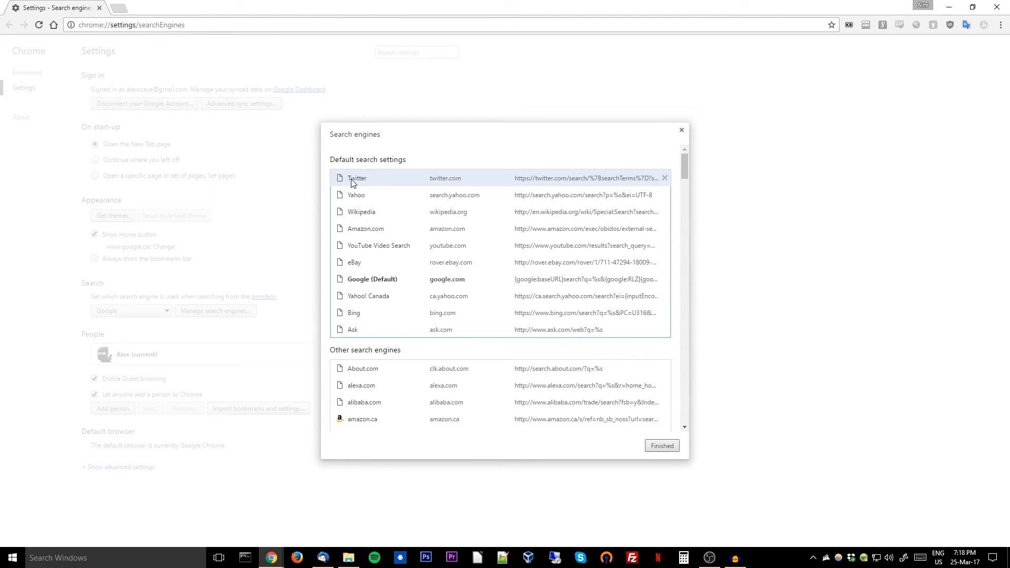
mouse_move(551, 187)
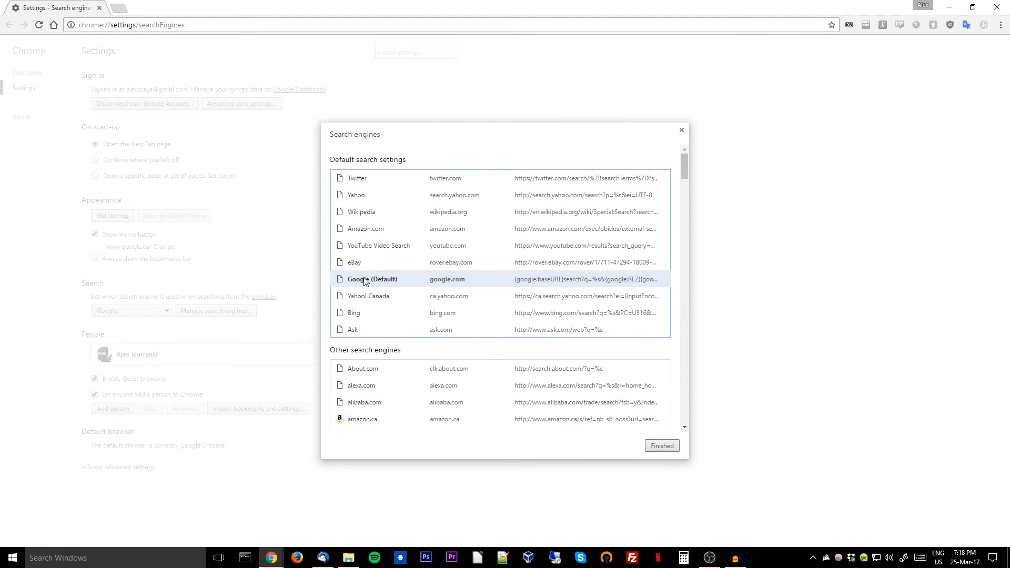
mouse_move(457, 281)
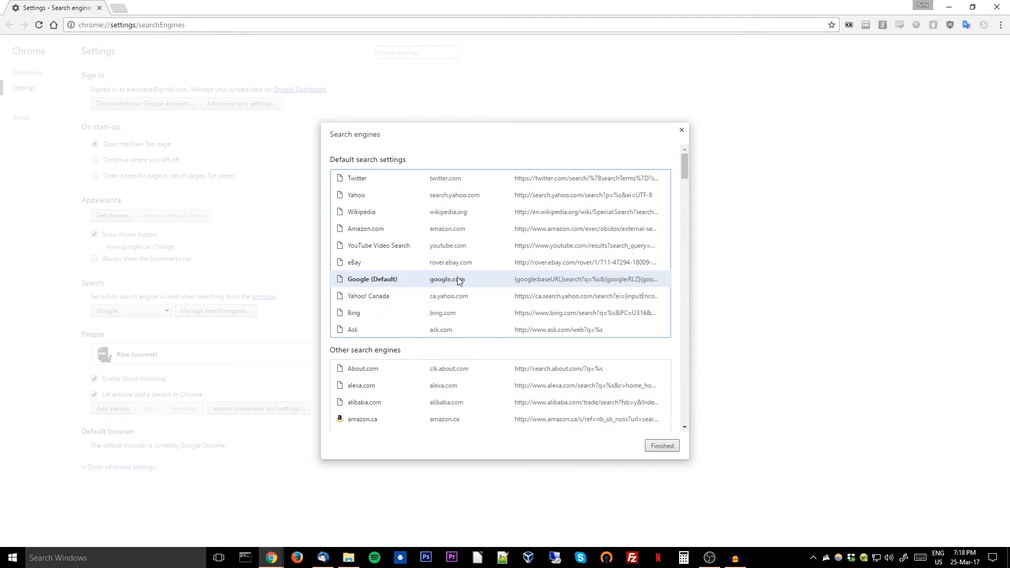
mouse_move(634, 284)
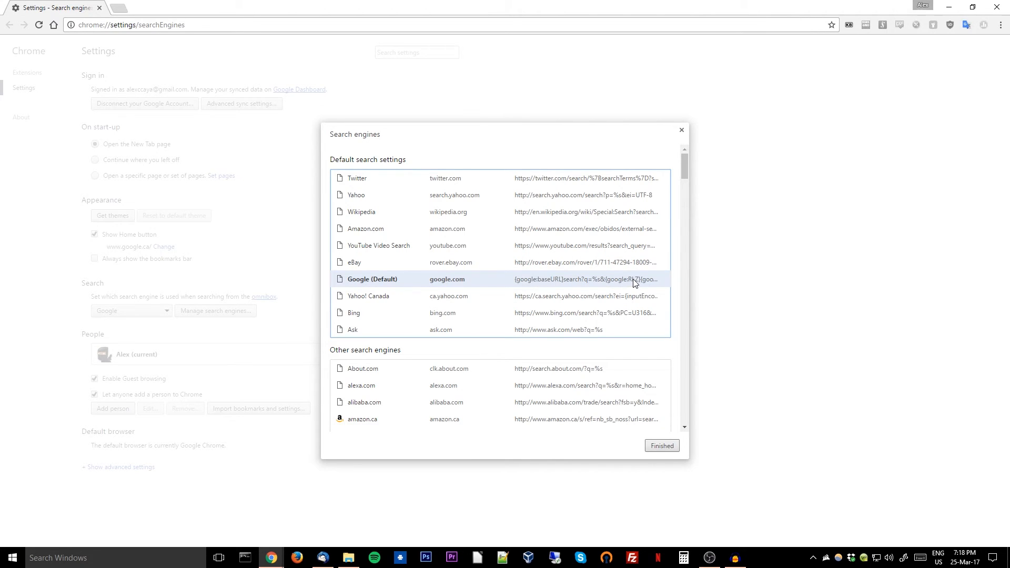
double_click(372, 279)
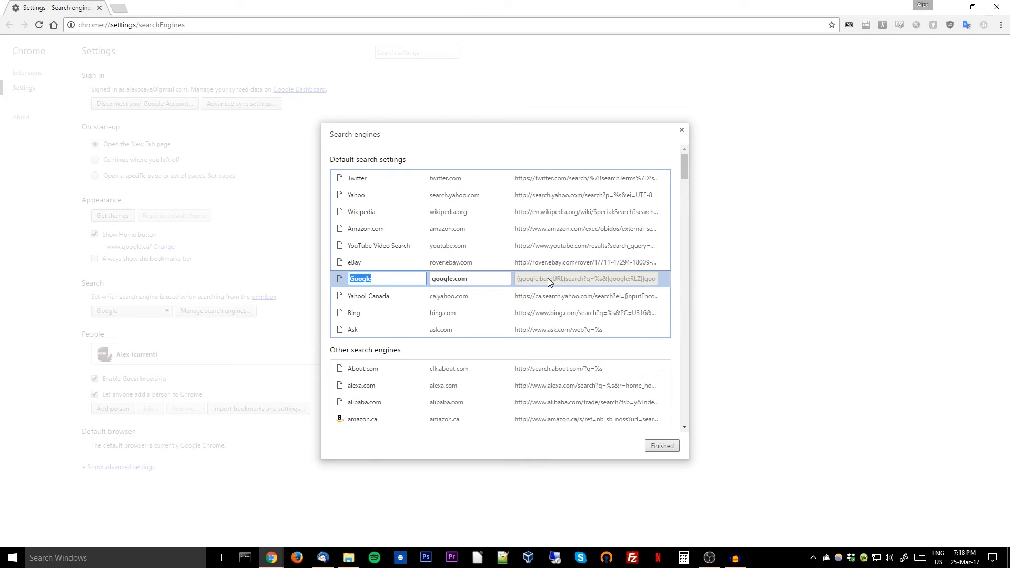
mouse_move(599, 282)
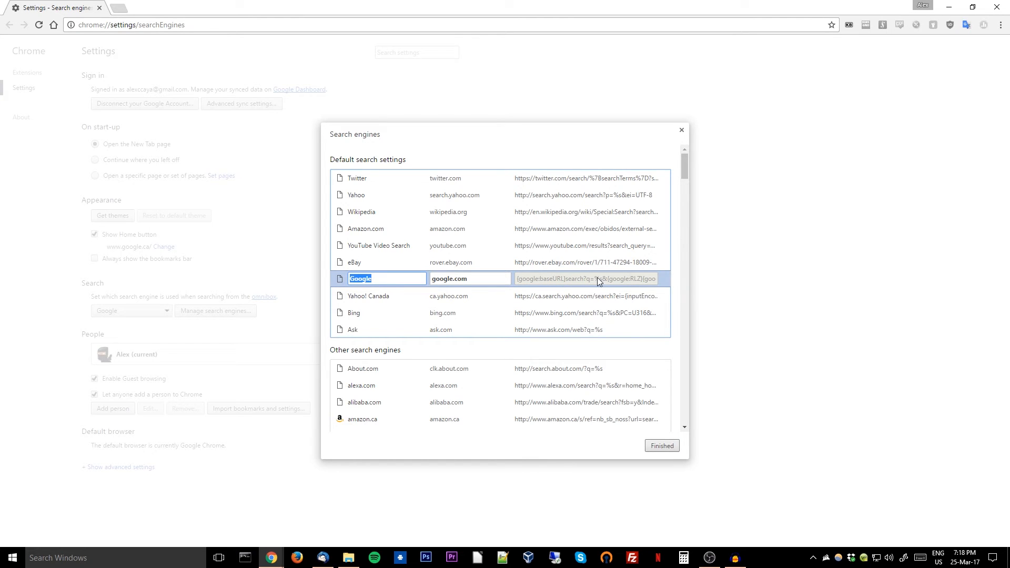
mouse_move(554, 229)
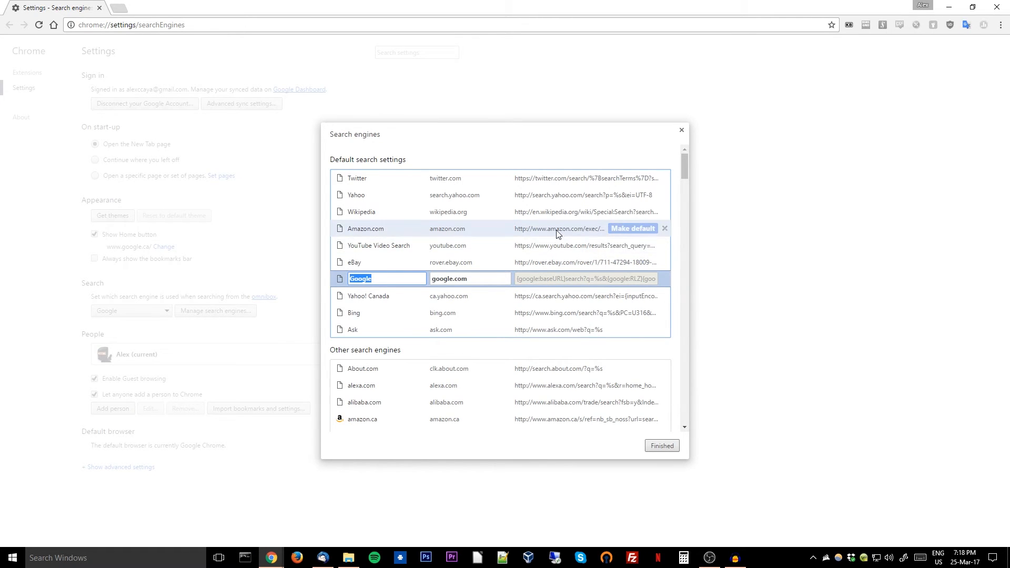
mouse_move(577, 177)
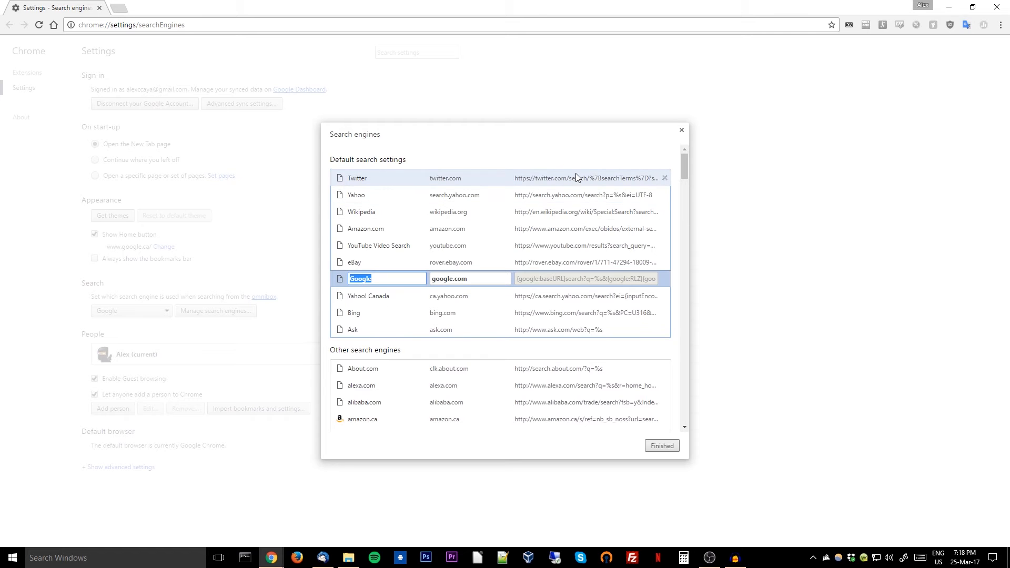
mouse_move(451, 211)
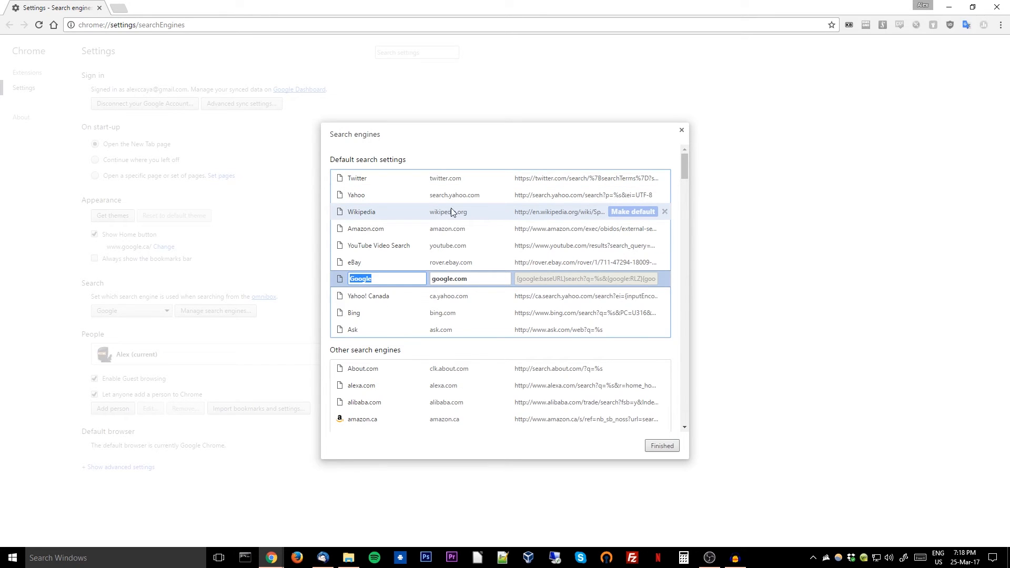
mouse_move(453, 216)
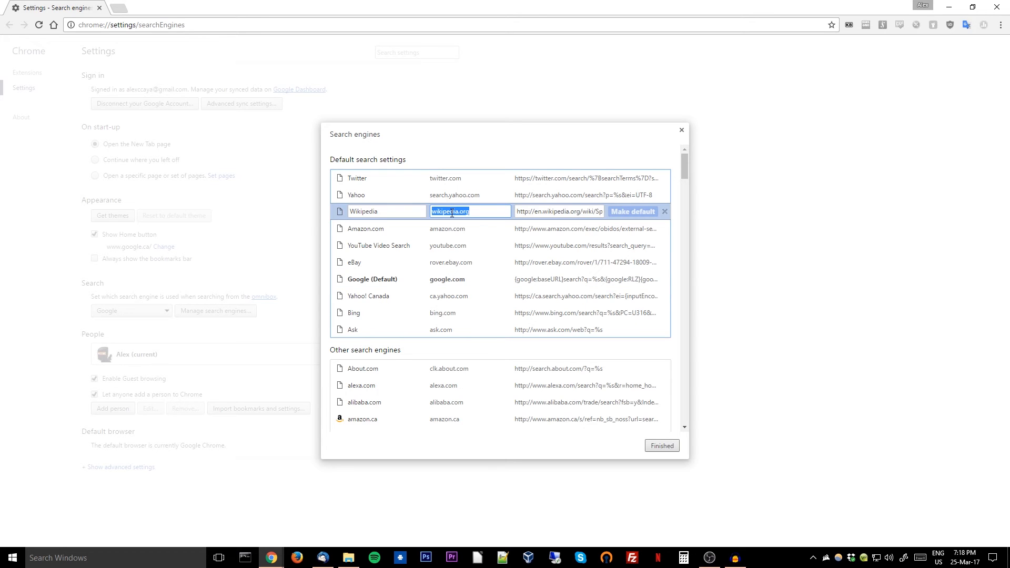
Step: Change the Wikipedia keyword to 'w', commit it, and close the settings
text(w)
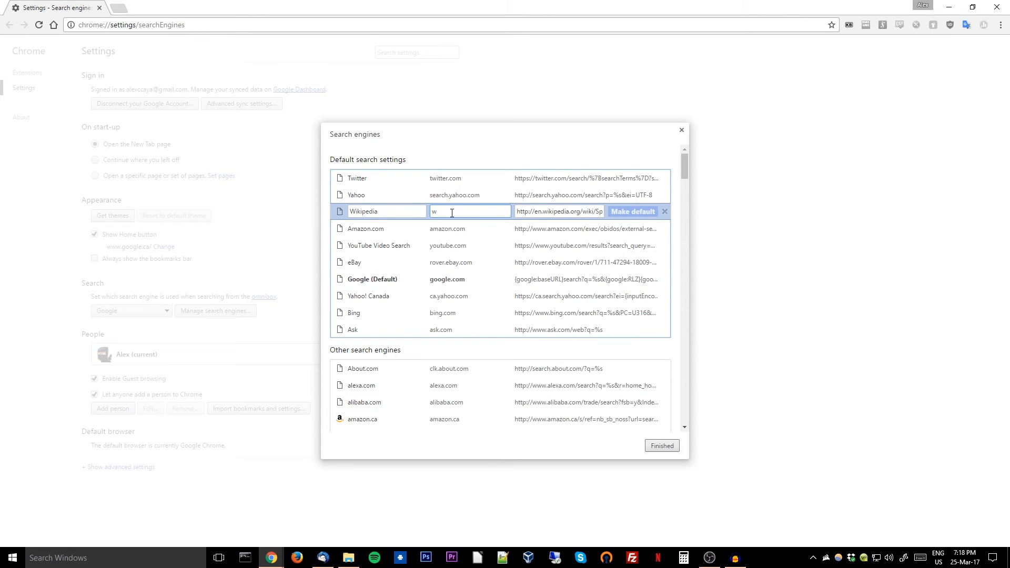
click(523, 147)
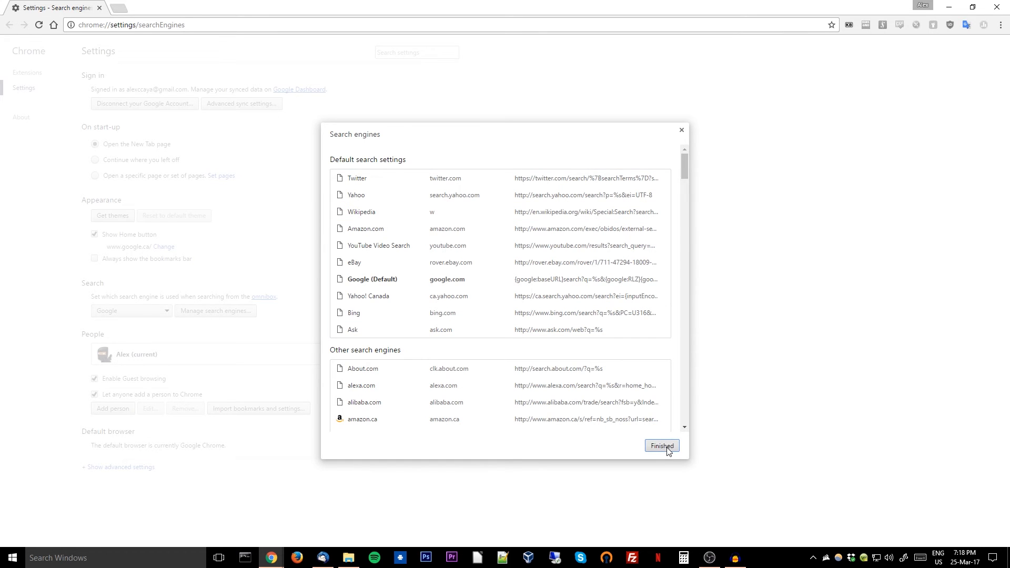
click(661, 445)
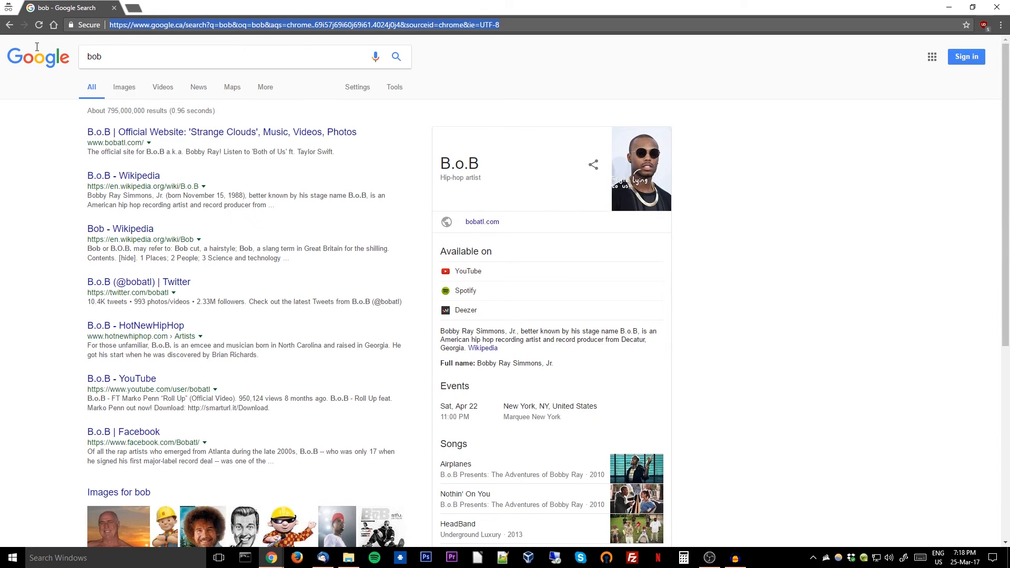
Step: Use the 'w' keyword in the address bar to search Wikipedia for 'bob'
click(303, 25)
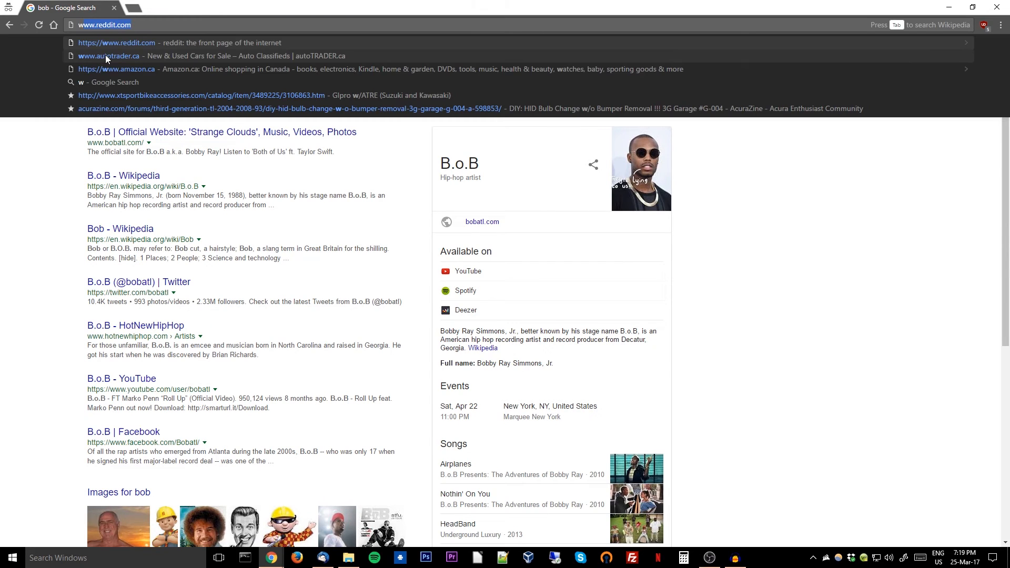
key(Tab)
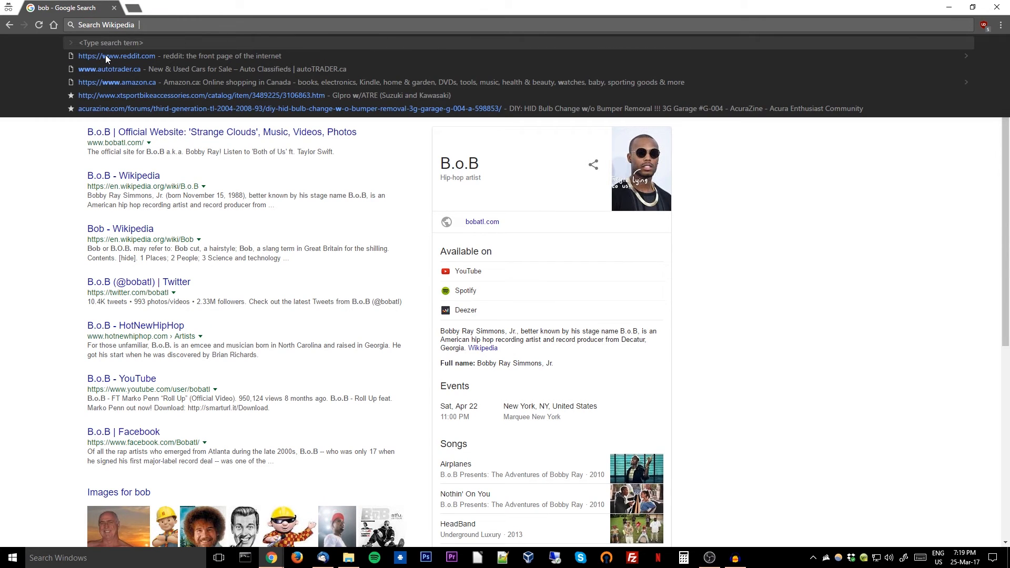
text(bob)
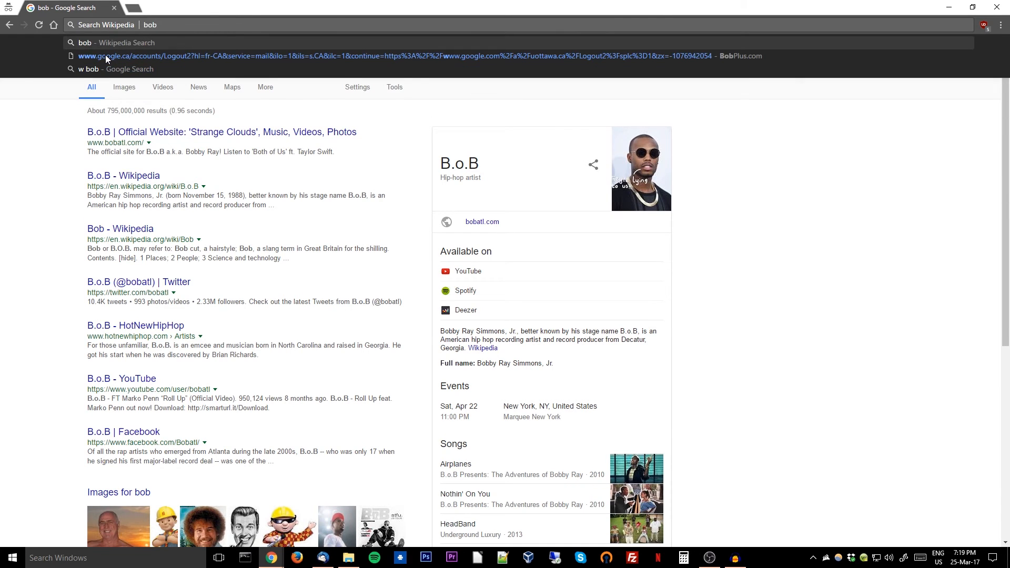
click(121, 228)
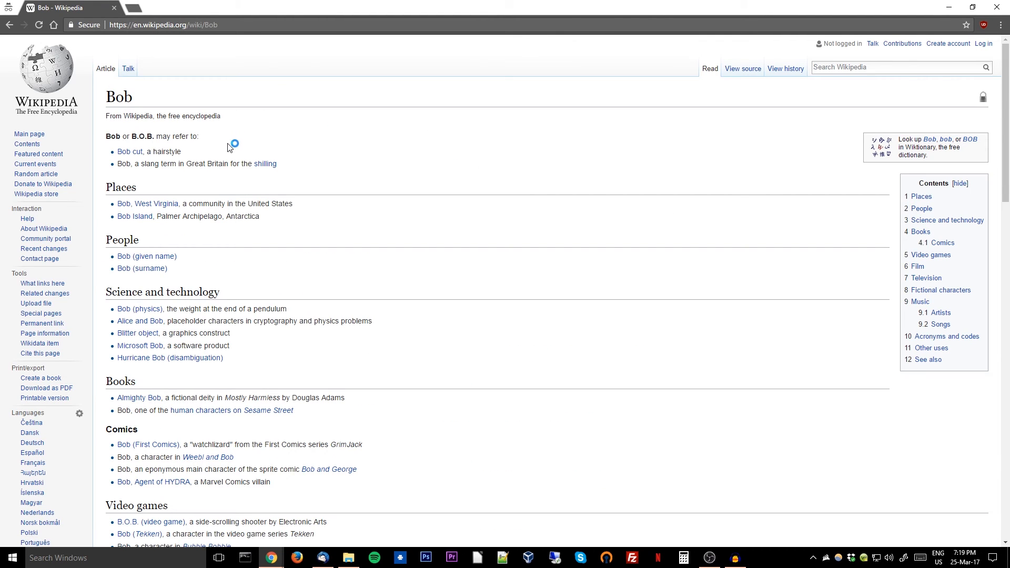
mouse_move(272, 123)
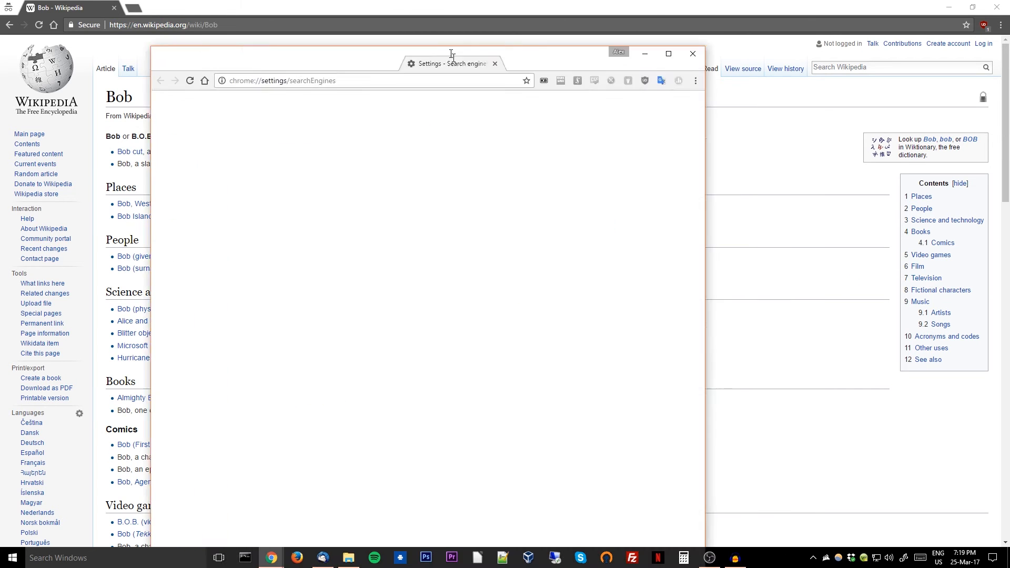
Step: Maximize the search engine settings and scroll through the engine list
click(668, 54)
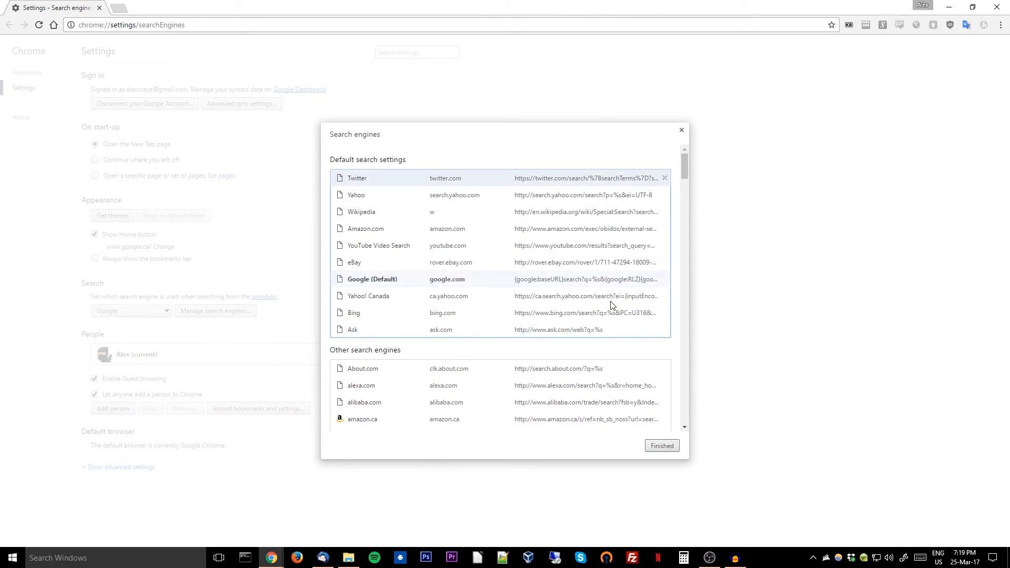
scroll(down, 3)
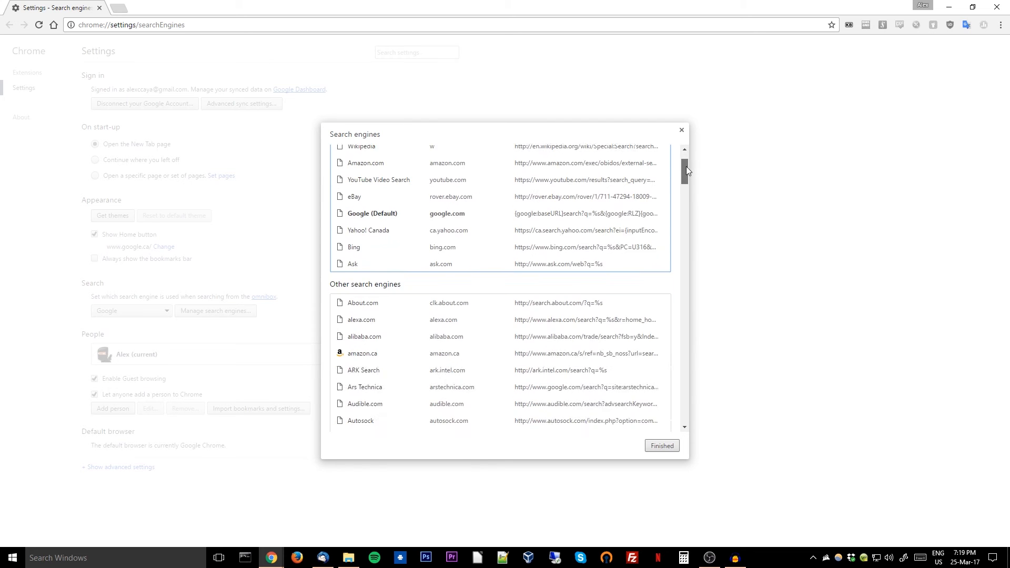
scroll(up, 3)
text(w)
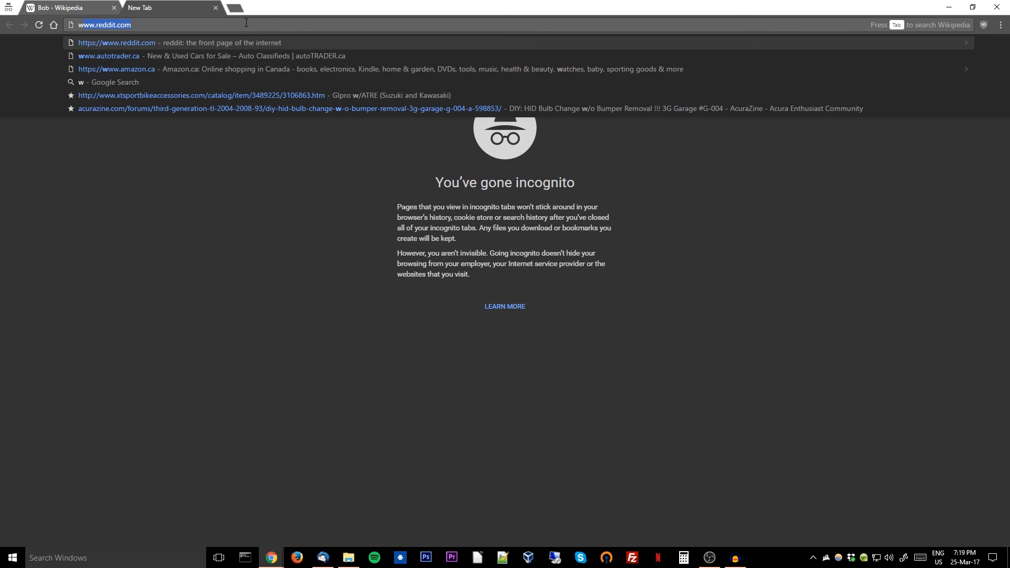
Step: Switch the incognito tab's address bar into Wikipedia search mode with the 'w' keyword
key(Tab)
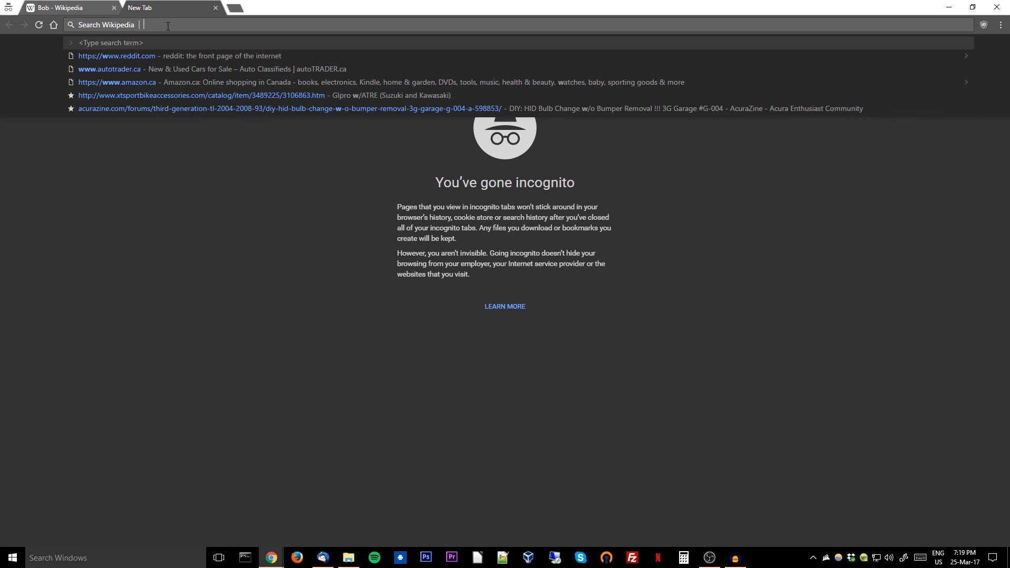